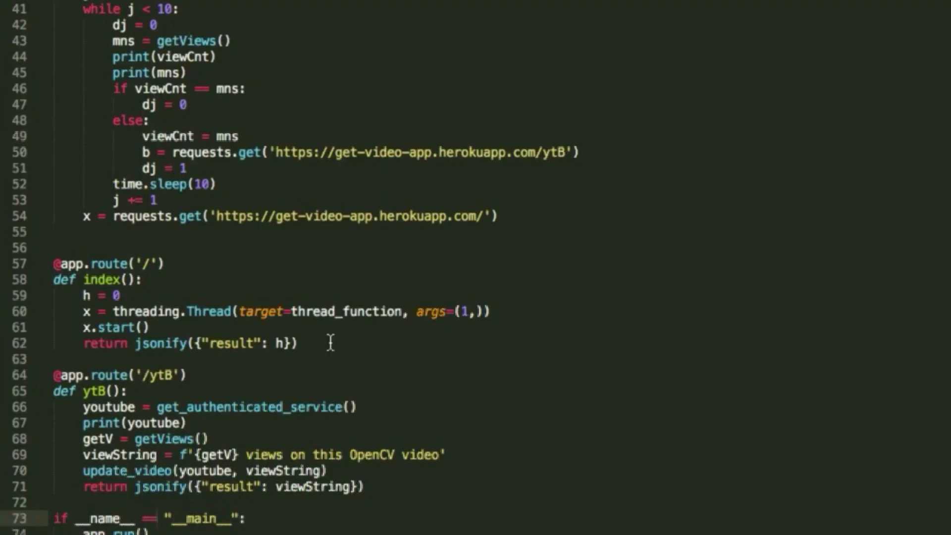
- Scroll through the Flask app code and switch to the YouTube helper file
{"action": "scroll", "scroll_direction": "up", "scroll_amount": 3}
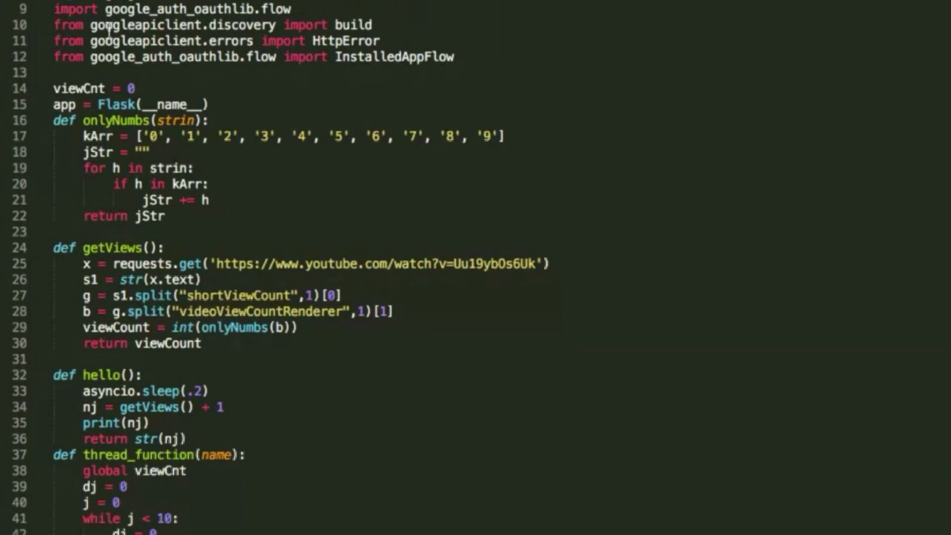
{"action": "scroll", "scroll_direction": "down", "scroll_amount": 3}
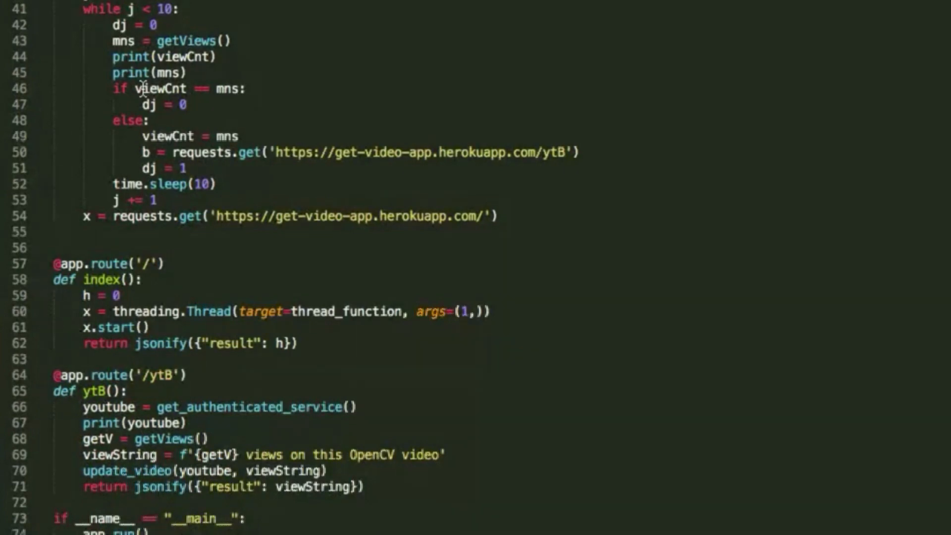
{"action": "mouse_move", "coordinate": [150, 263]}
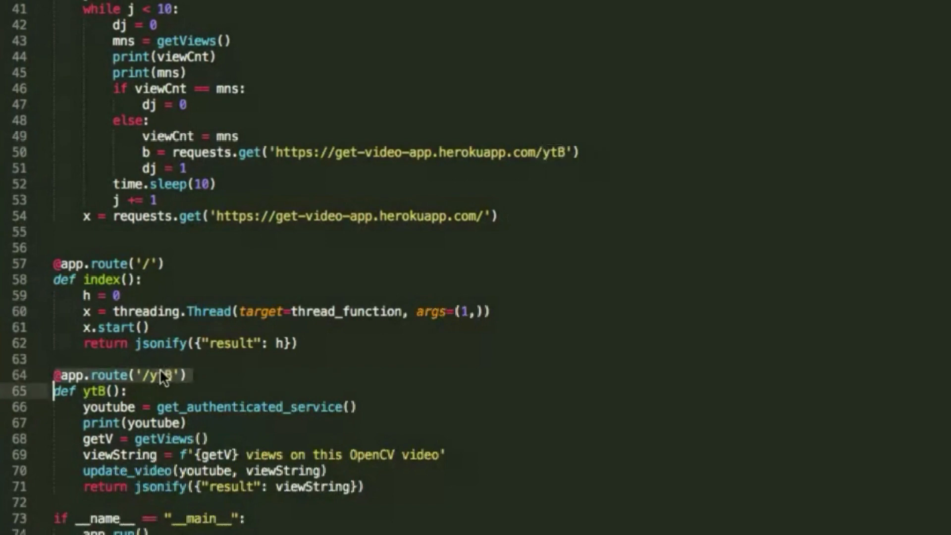
{"action": "mouse_move", "coordinate": [59, 407]}
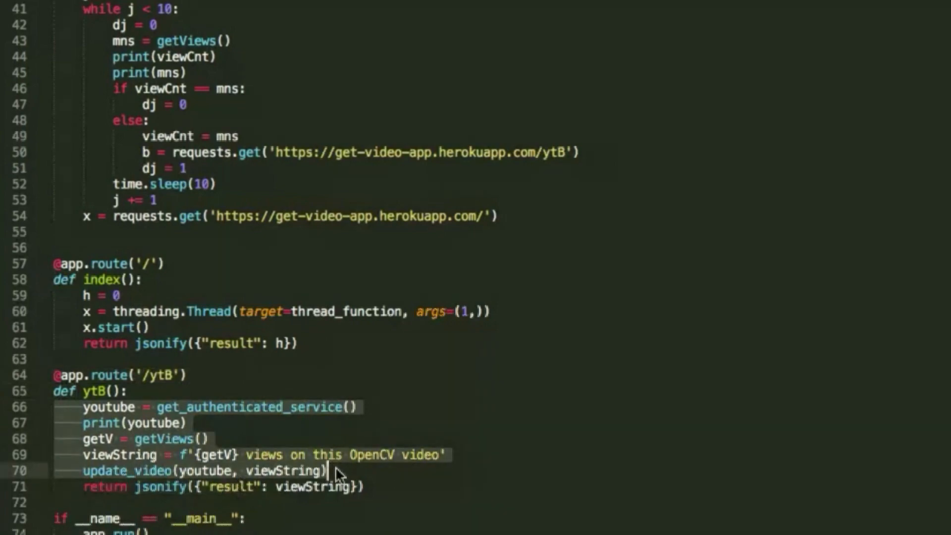
{"action": "scroll", "scroll_direction": "up", "scroll_amount": 3}
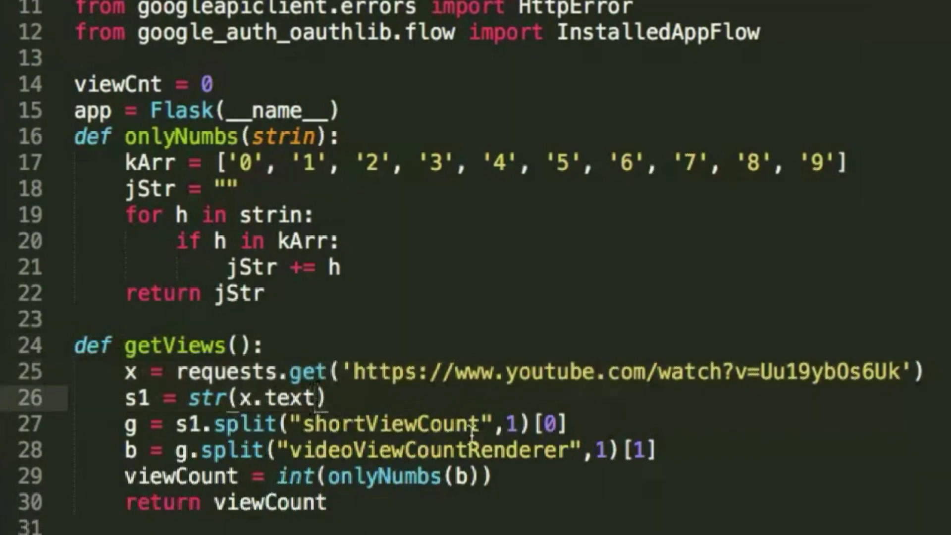
{"action": "left_click", "coordinate": [310, 475]}
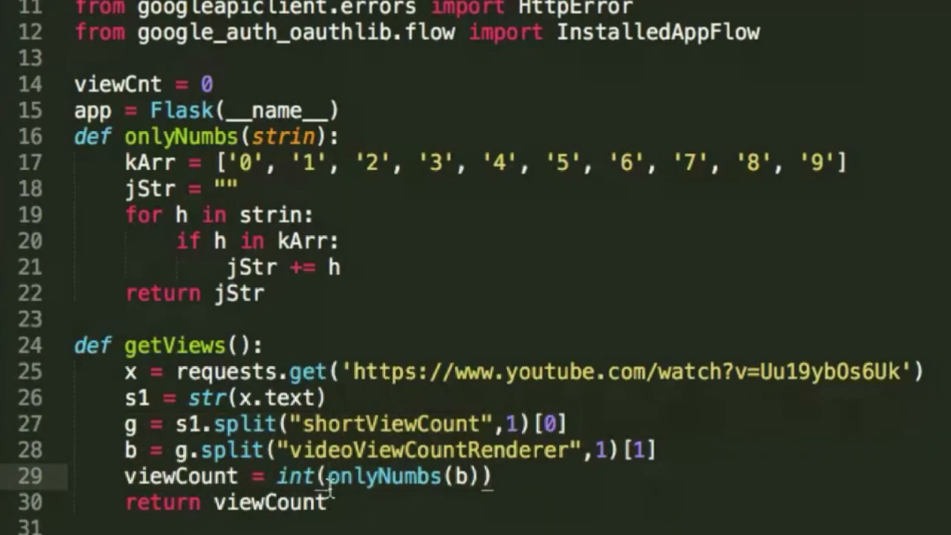
- Scroll through get_authenticated_service and update_video, which rewrites the video title
{"action": "scroll", "scroll_direction": "up", "scroll_amount": 3}
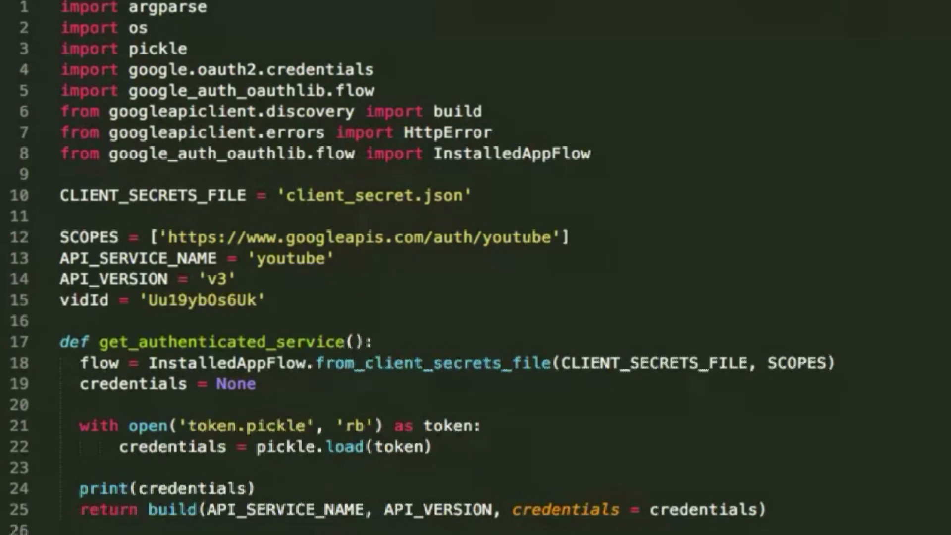
{"action": "mouse_move", "coordinate": [491, 463]}
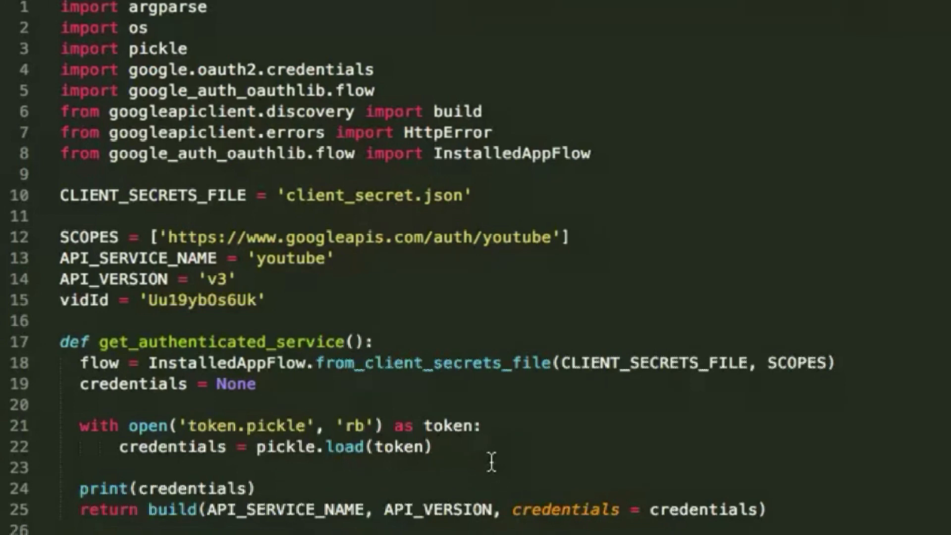
{"action": "scroll", "scroll_direction": "down", "scroll_amount": 3}
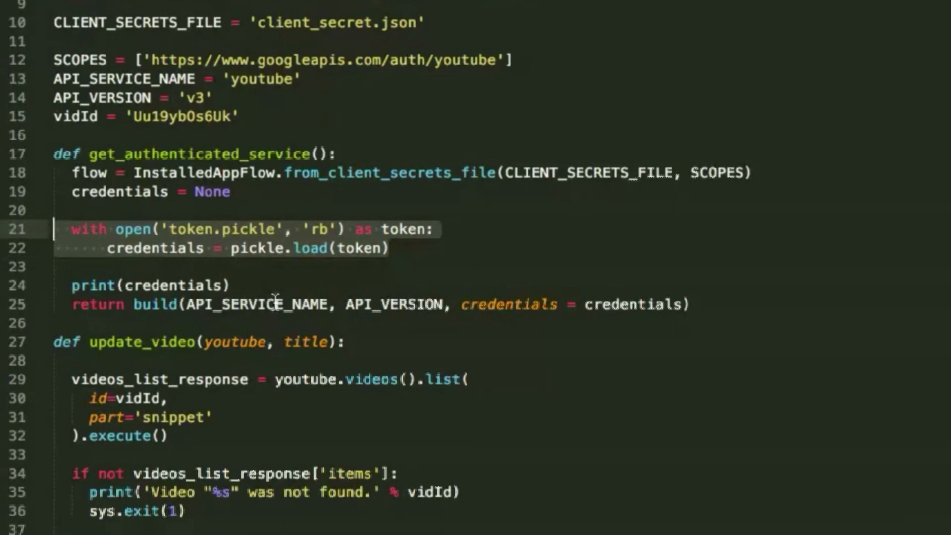
{"action": "left_click", "coordinate": [281, 304]}
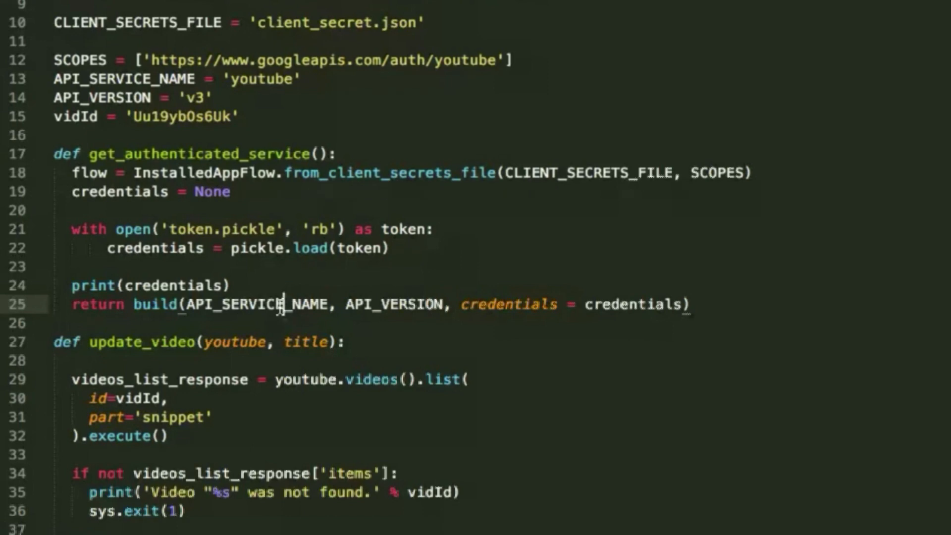
{"action": "scroll", "scroll_direction": "down", "scroll_amount": 3}
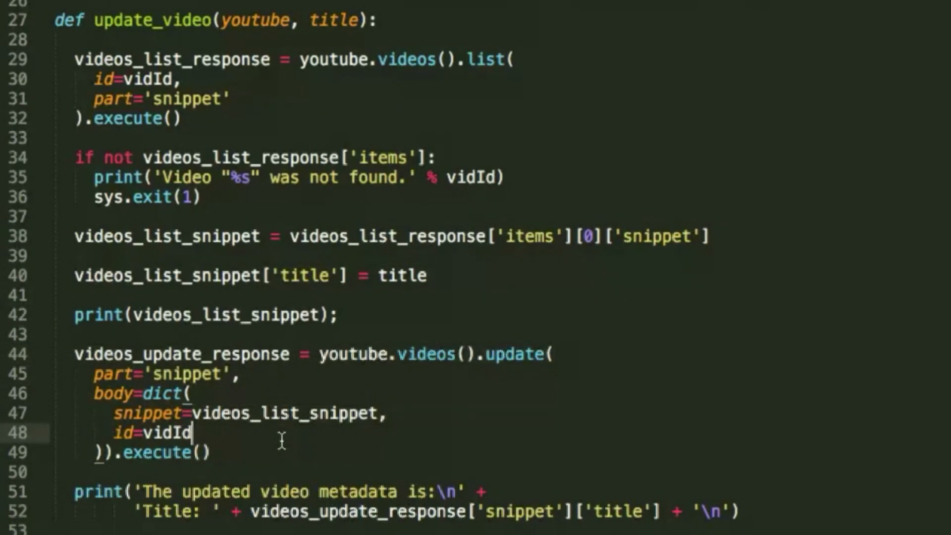
- Scroll to the ytB route building the view-count title and calling update_video
{"action": "scroll", "scroll_direction": "down", "scroll_amount": 3}
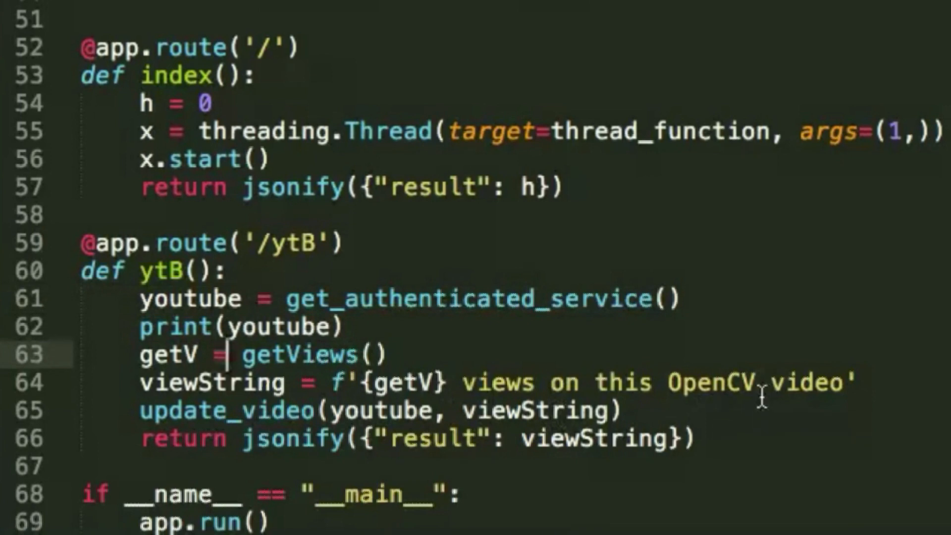
{"action": "mouse_move", "coordinate": [830, 391]}
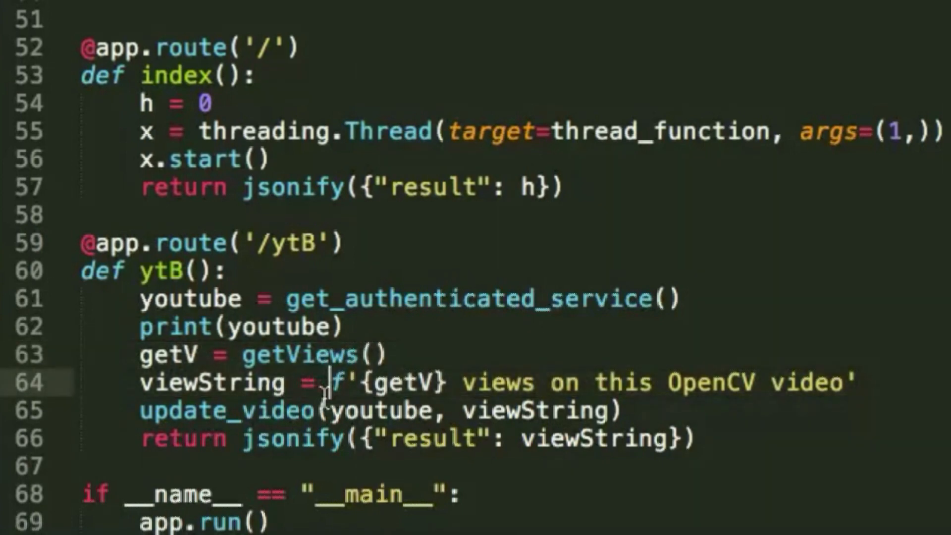
{"action": "mouse_move", "coordinate": [328, 409]}
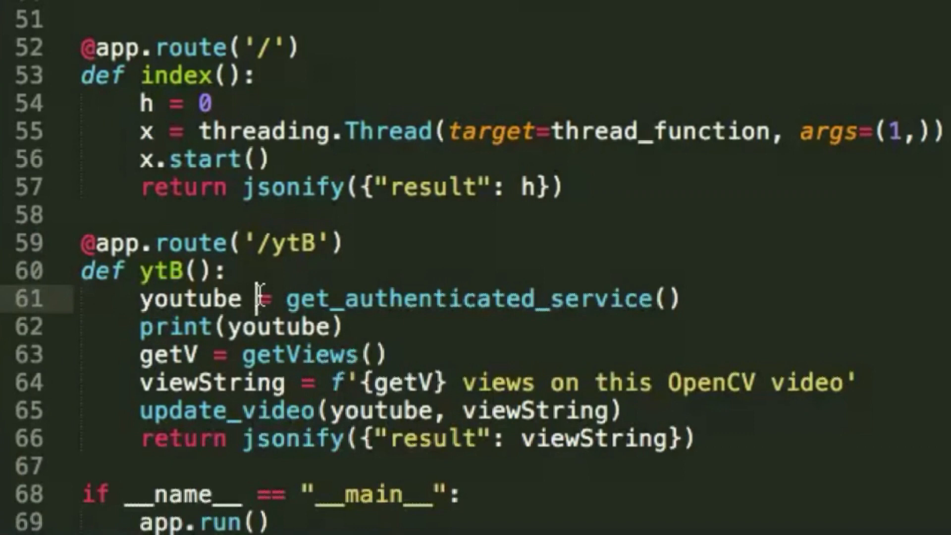
{"action": "scroll", "scroll_direction": "up", "scroll_amount": 3}
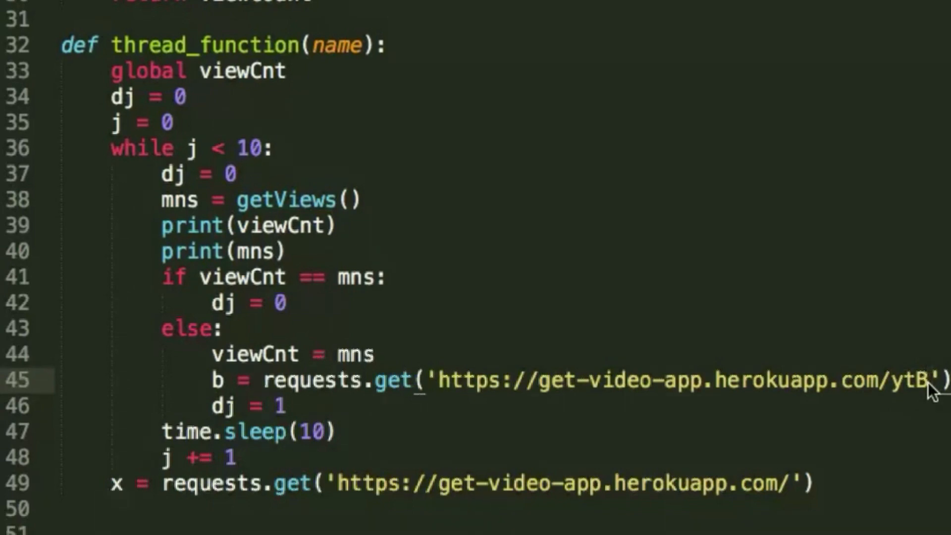
{"action": "mouse_move", "coordinate": [491, 403]}
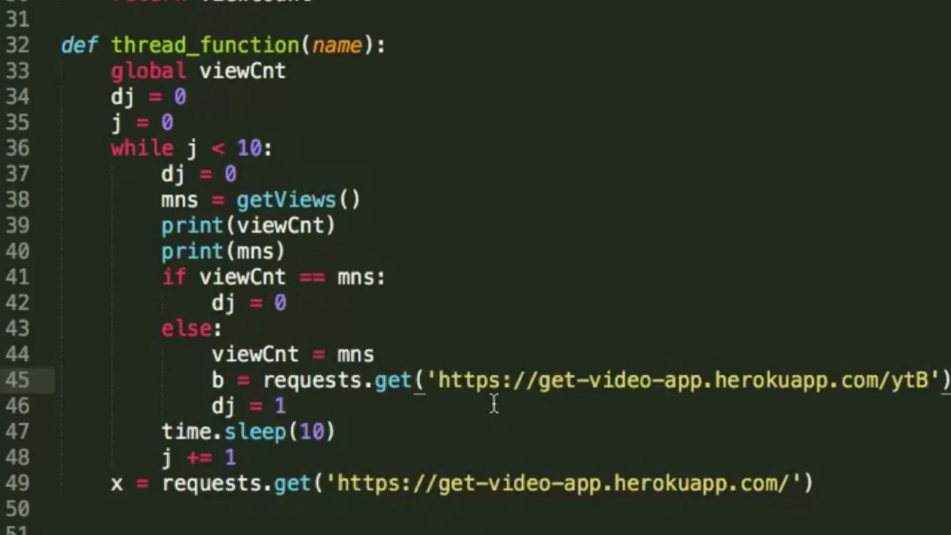
{"action": "scroll", "scroll_direction": "up", "scroll_amount": 3}
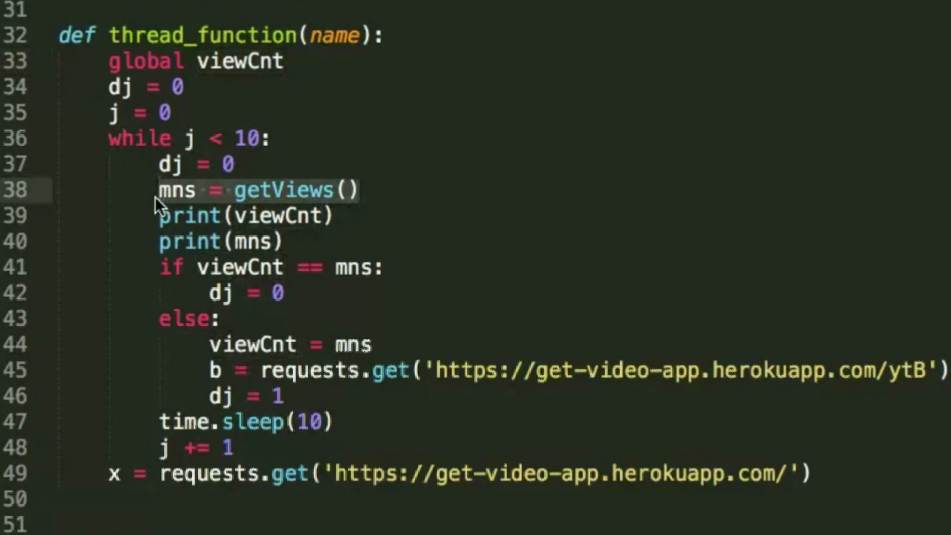
{"action": "mouse_move", "coordinate": [271, 292]}
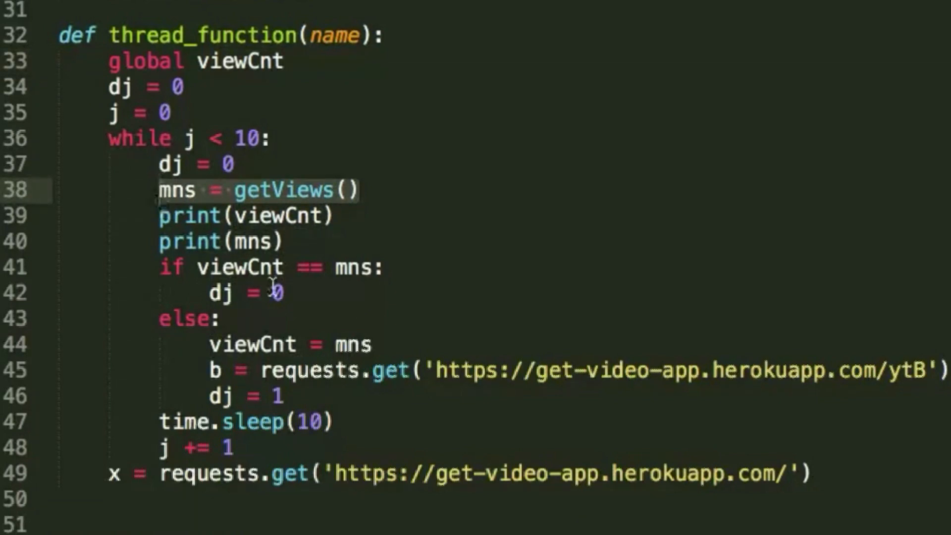
{"action": "mouse_move", "coordinate": [255, 317]}
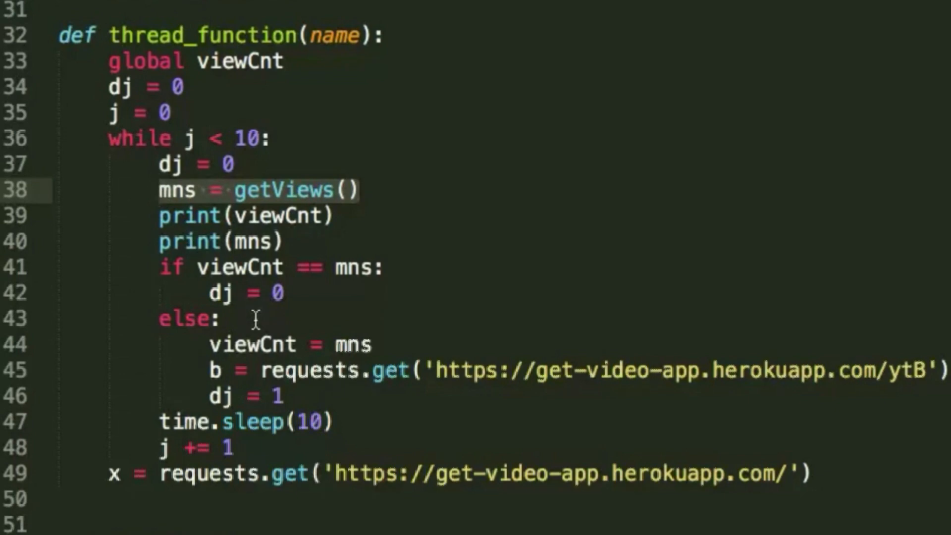
{"action": "left_click", "coordinate": [377, 343]}
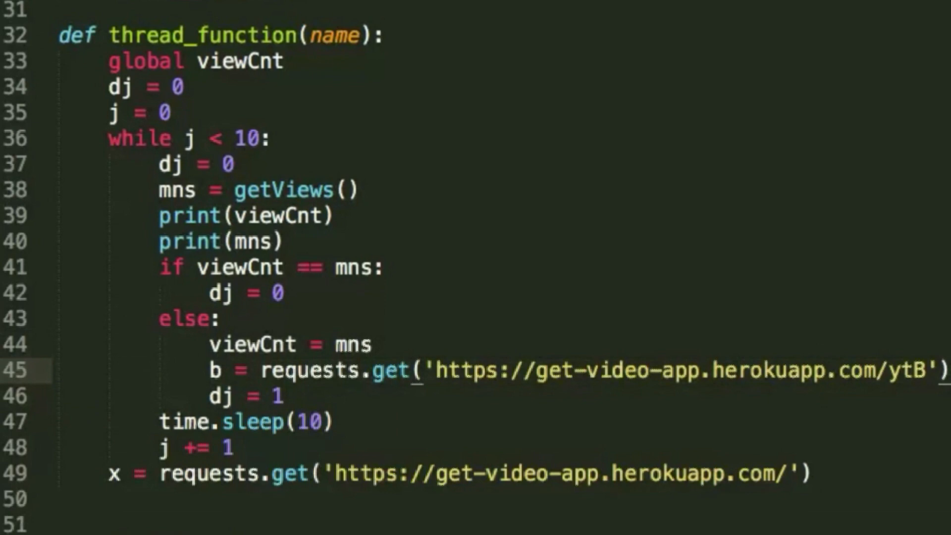
{"action": "mouse_move", "coordinate": [380, 344]}
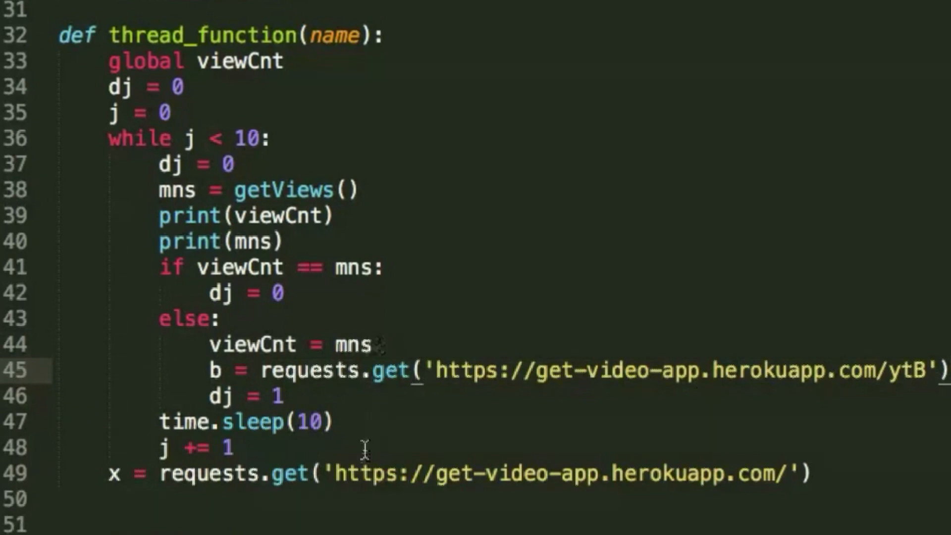
{"action": "mouse_move", "coordinate": [112, 479]}
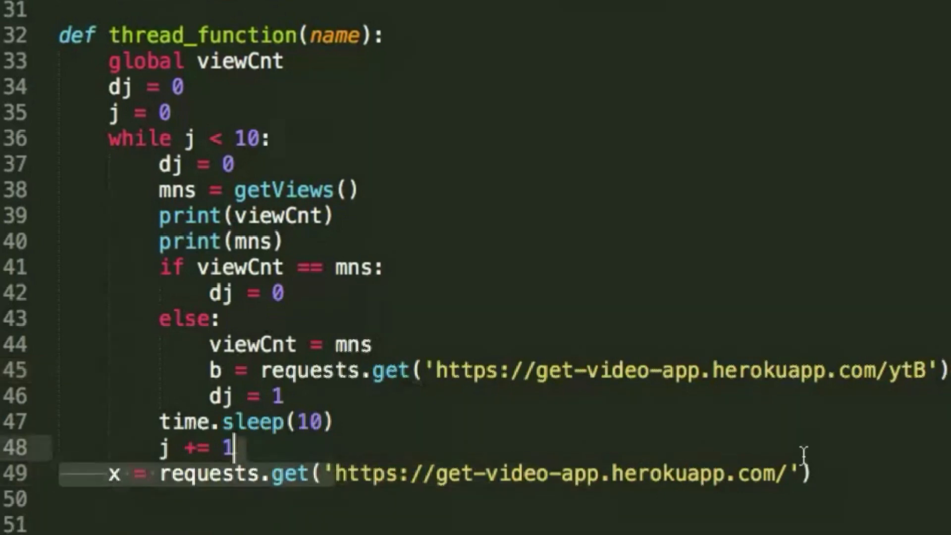
{"action": "left_click", "coordinate": [782, 473]}
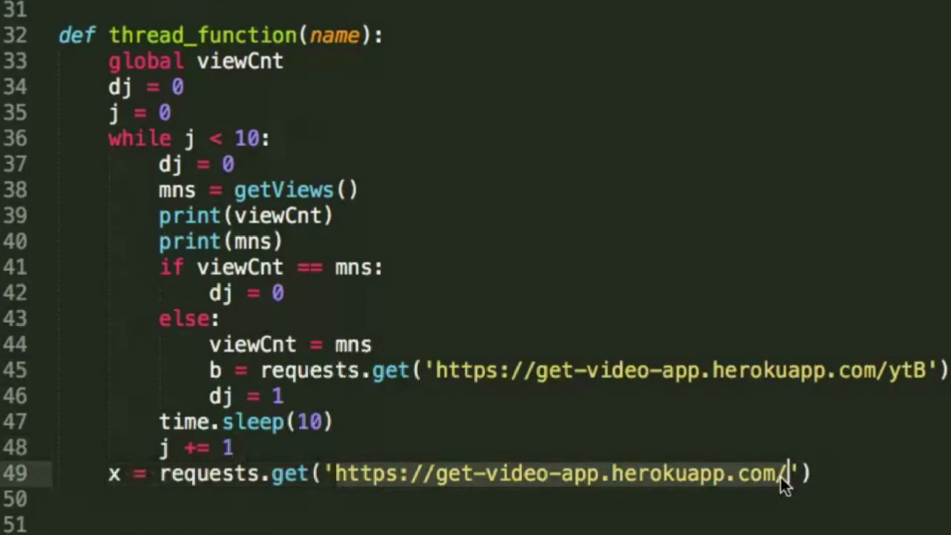
{"action": "scroll", "scroll_direction": "down", "scroll_amount": 3}
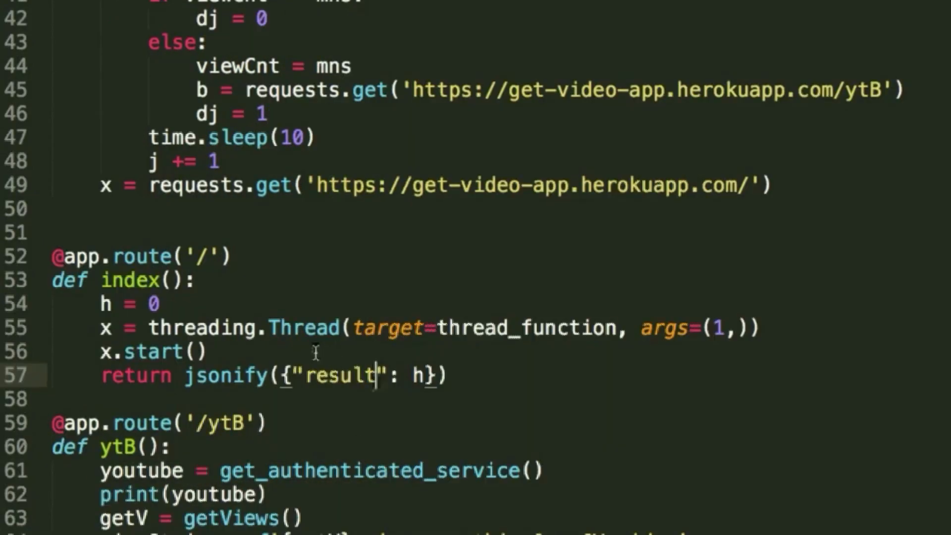
{"action": "mouse_move", "coordinate": [321, 203]}
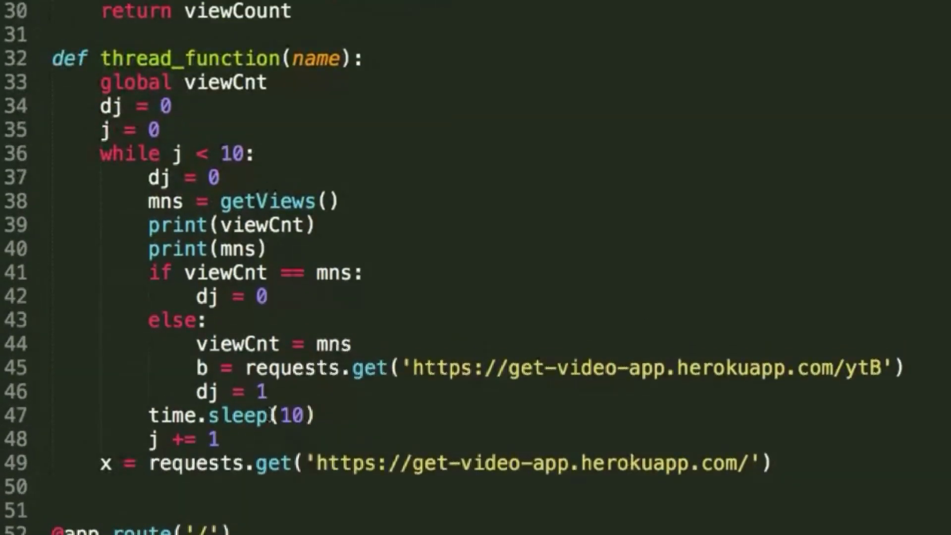
{"action": "scroll", "scroll_direction": "down", "scroll_amount": 3}
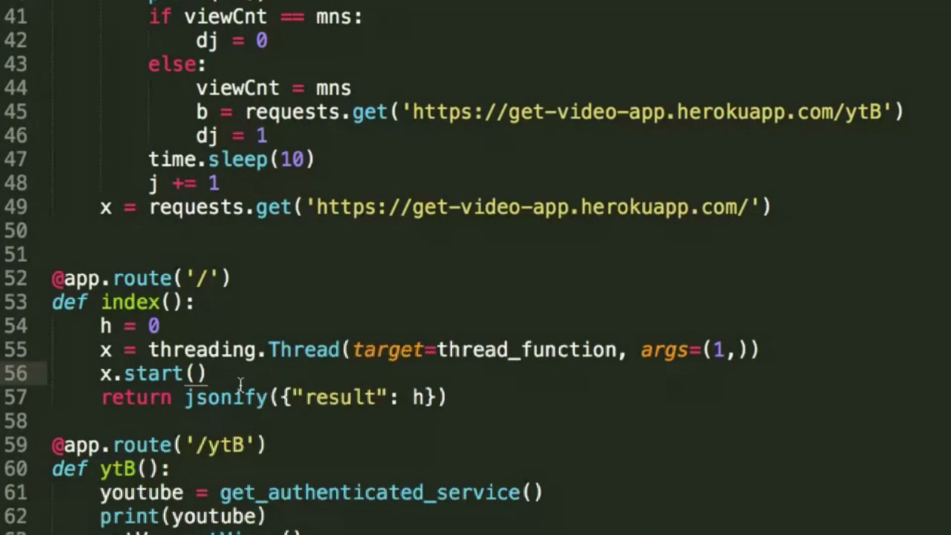
{"action": "scroll", "scroll_direction": "up", "scroll_amount": 3}
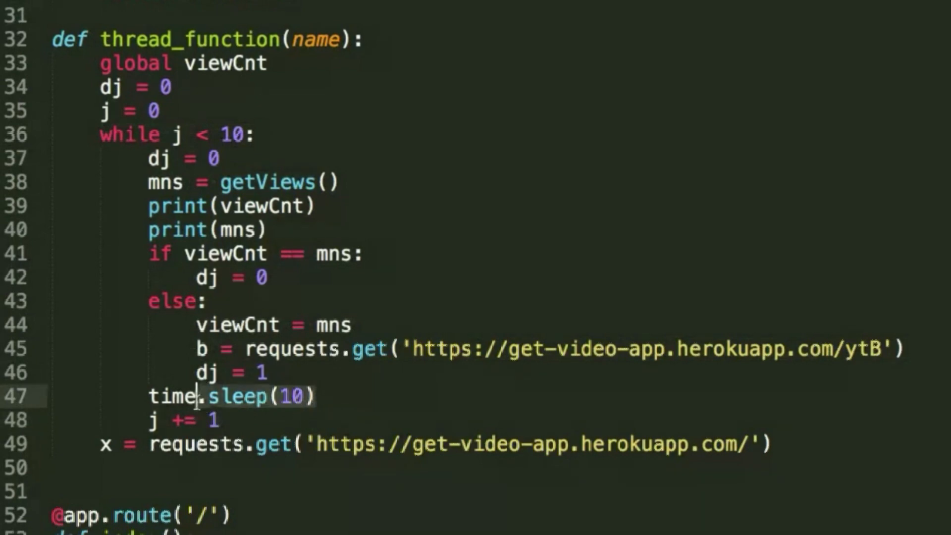
{"action": "left_click", "coordinate": [147, 396]}
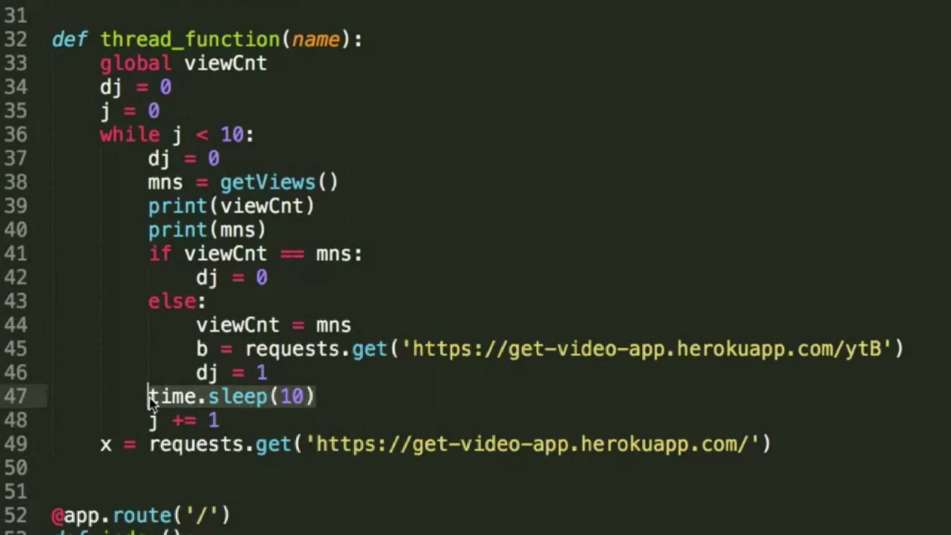
{"action": "left_click", "coordinate": [315, 444]}
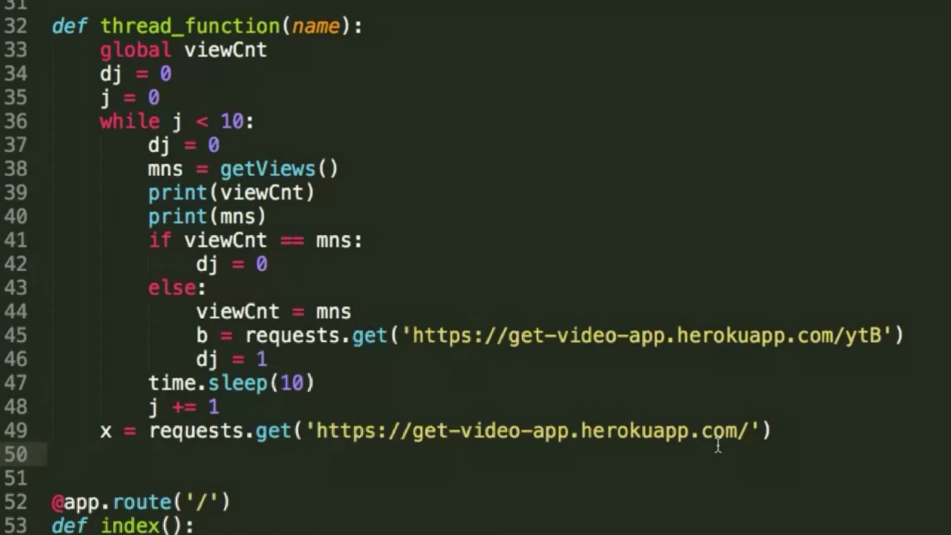
{"action": "scroll", "scroll_direction": "down", "scroll_amount": 3}
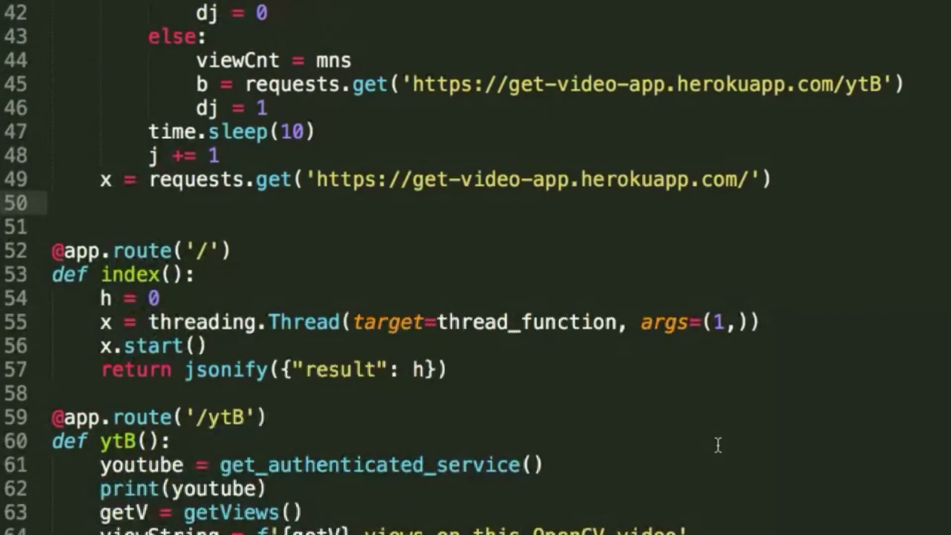